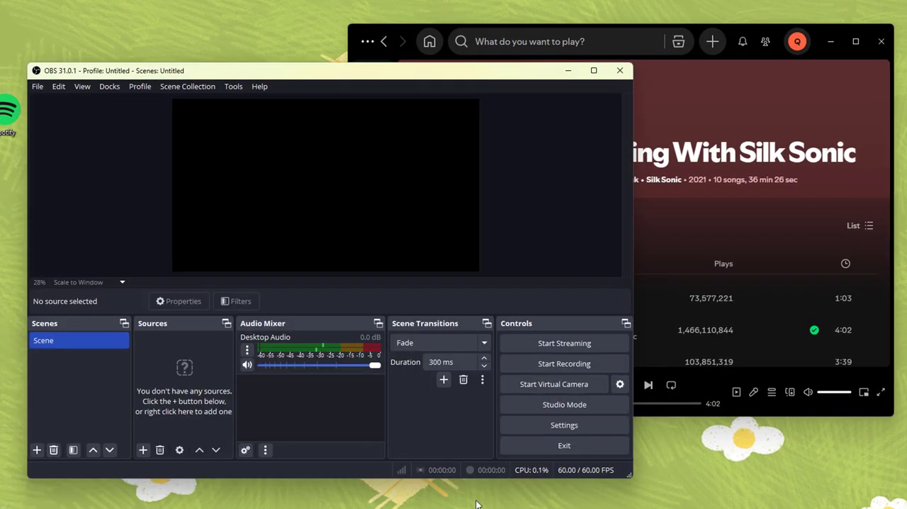
Step: Add a Window Capture source named Spotify Record targeting the Spotify Premium window
{"action": "left_click", "coordinate": [142, 451]}
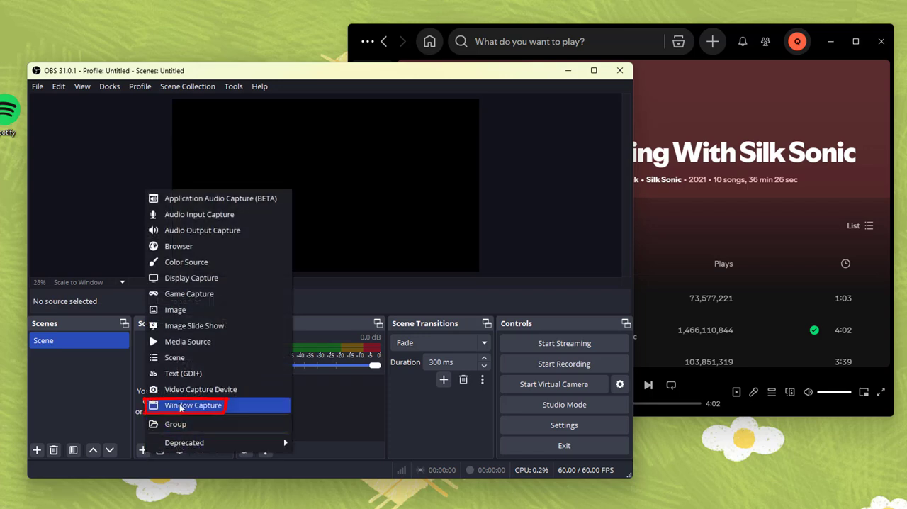
{"action": "left_click", "coordinate": [193, 406]}
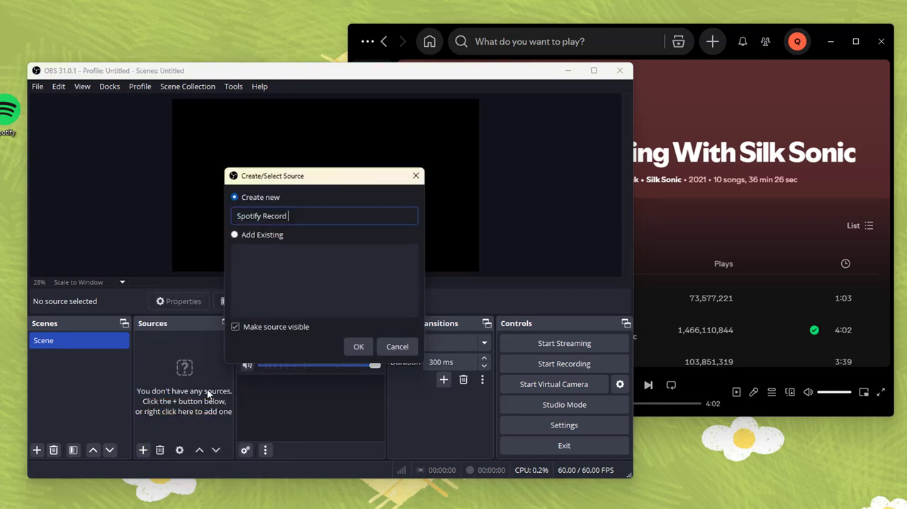
{"action": "left_click", "coordinate": [357, 346]}
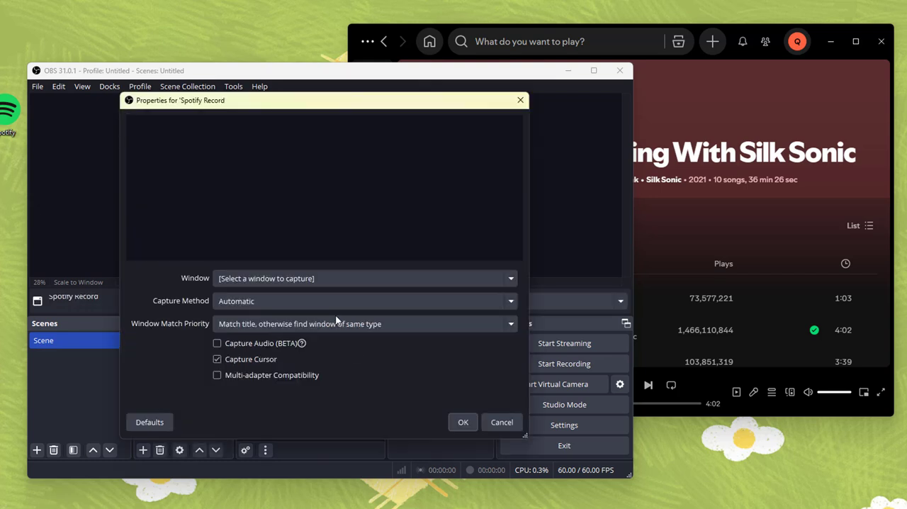
{"action": "left_click", "coordinate": [365, 277]}
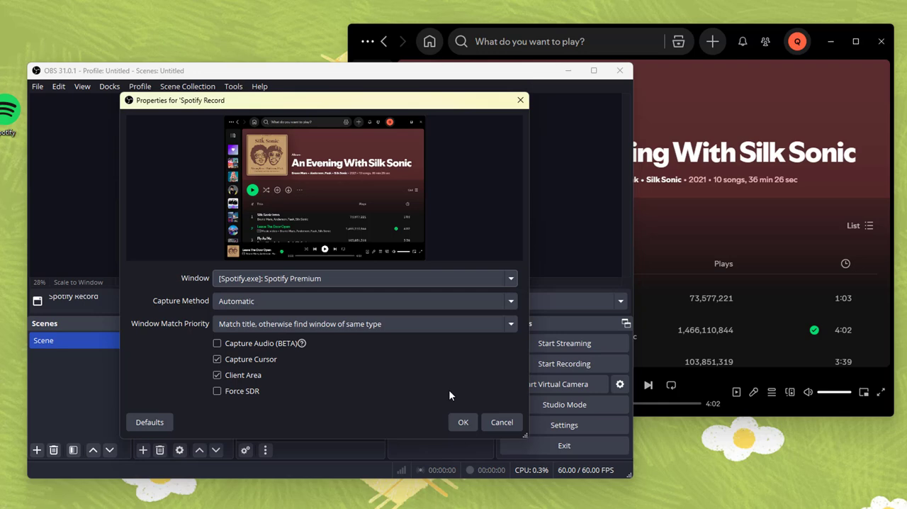
{"action": "left_click", "coordinate": [462, 422]}
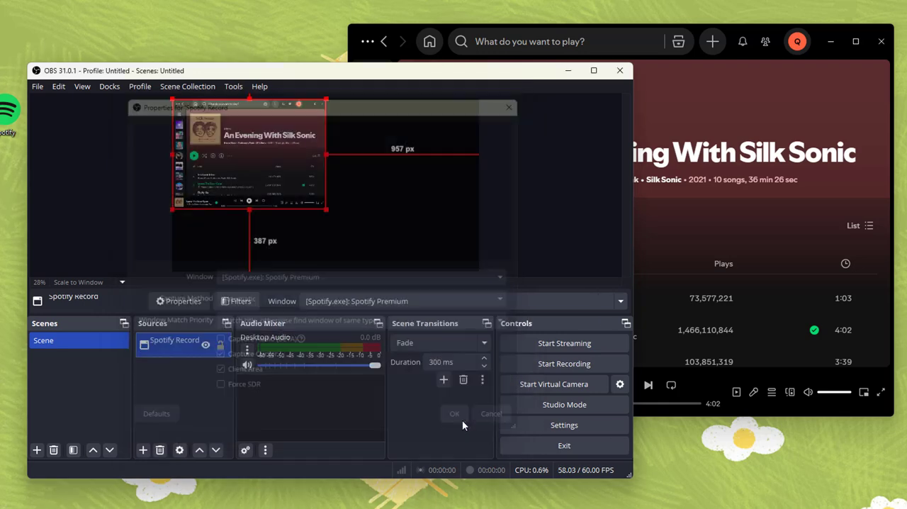
{"action": "left_click", "coordinate": [454, 414]}
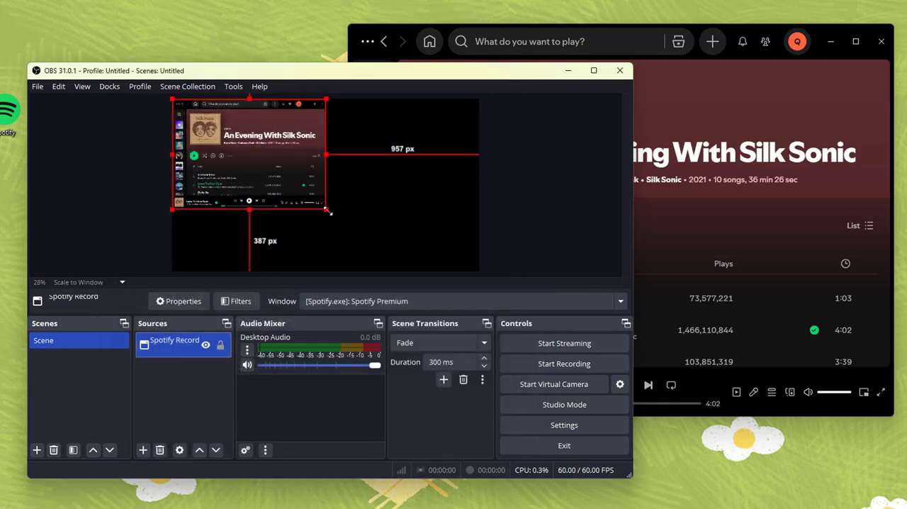
Step: Stretch the capture to fill the canvas, record the playback, and show the saved recordings folder
{"action": "left_click_drag", "start_coordinate": [329, 212], "coordinate": [454, 272]}
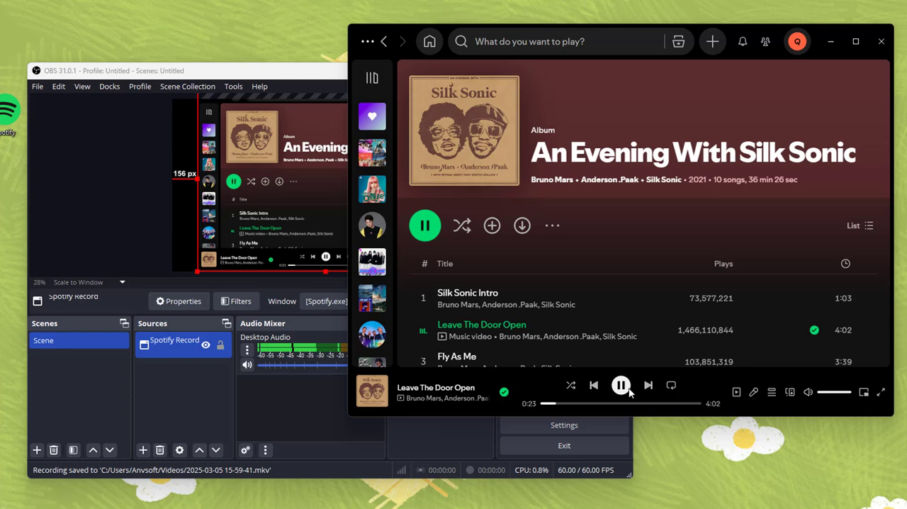
{"action": "left_click", "coordinate": [114, 71]}
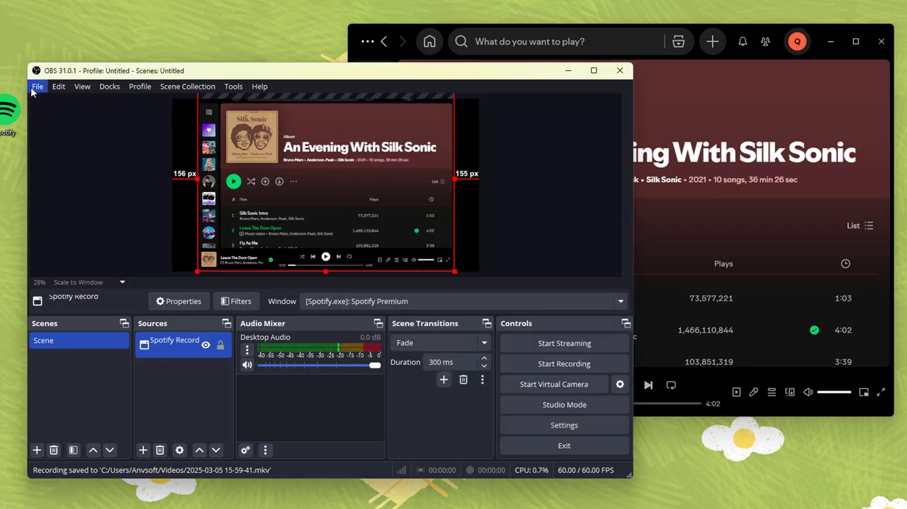
{"action": "left_click", "coordinate": [37, 85]}
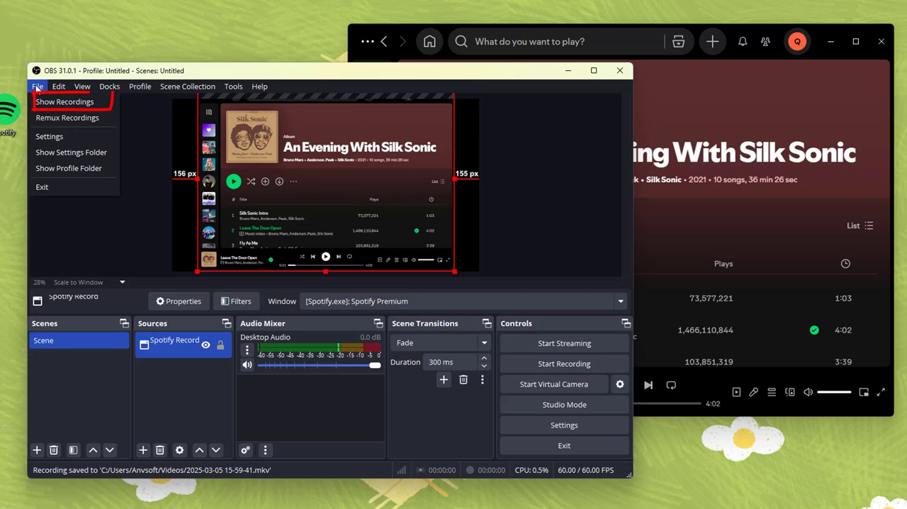
{"action": "left_click", "coordinate": [65, 102]}
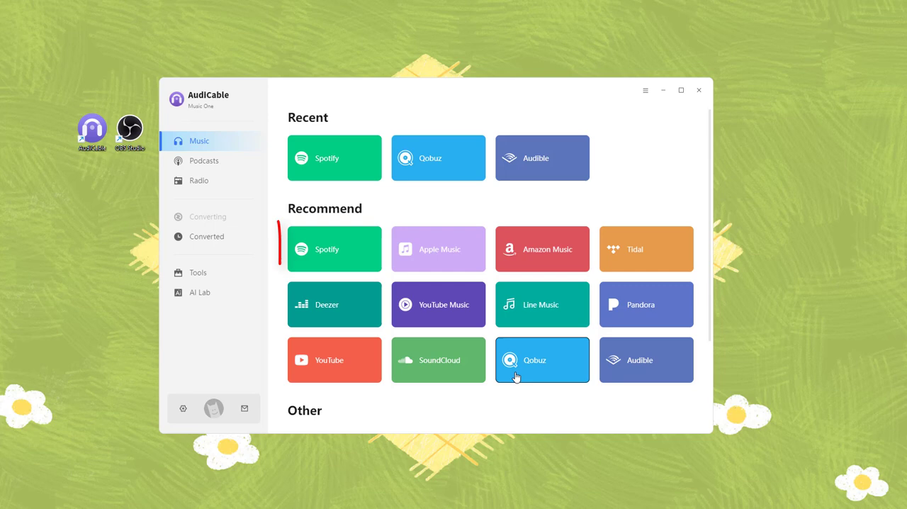
Step: In the Spotify converter settings, set the output format to MP3 at 320 kbps
{"action": "left_click", "coordinate": [335, 249]}
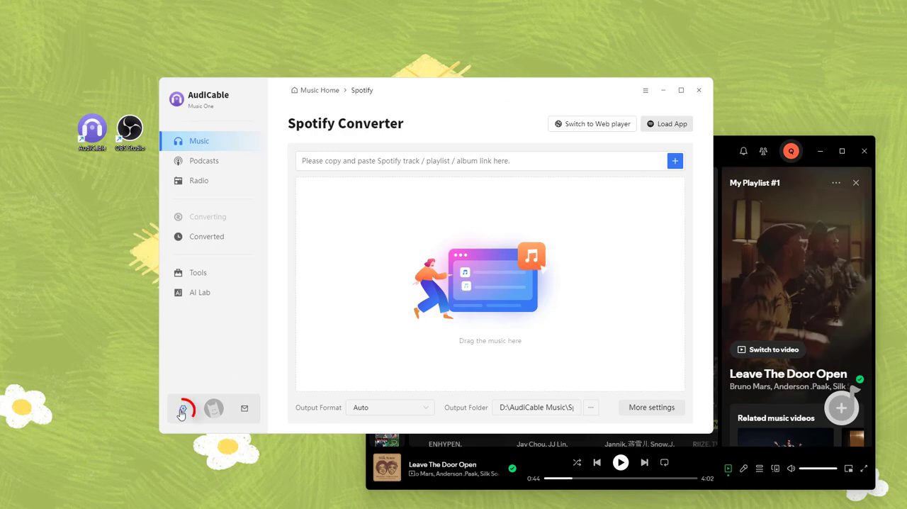
{"action": "left_click", "coordinate": [183, 409]}
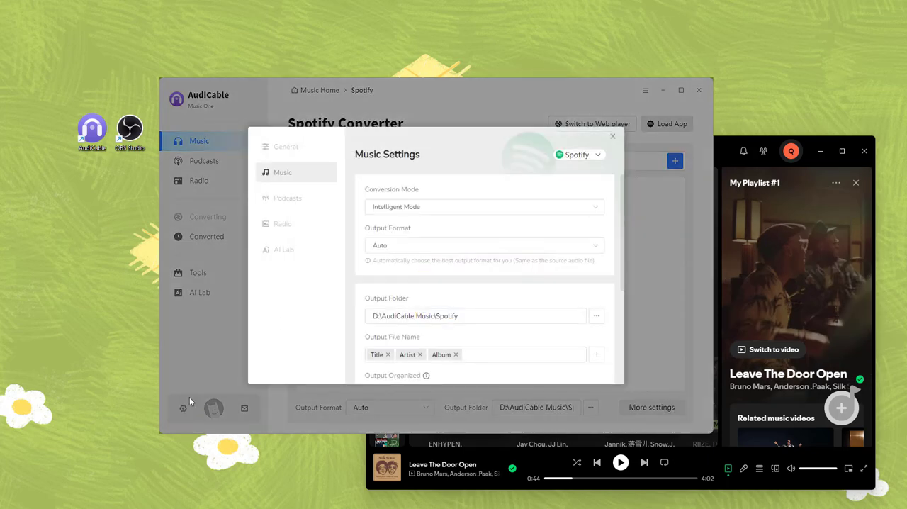
{"action": "left_click", "coordinate": [485, 243]}
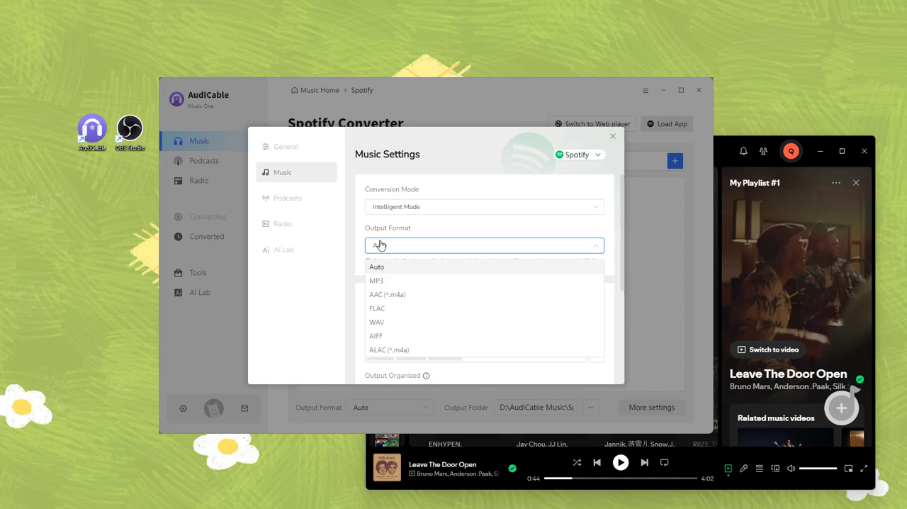
{"action": "left_click", "coordinate": [377, 281]}
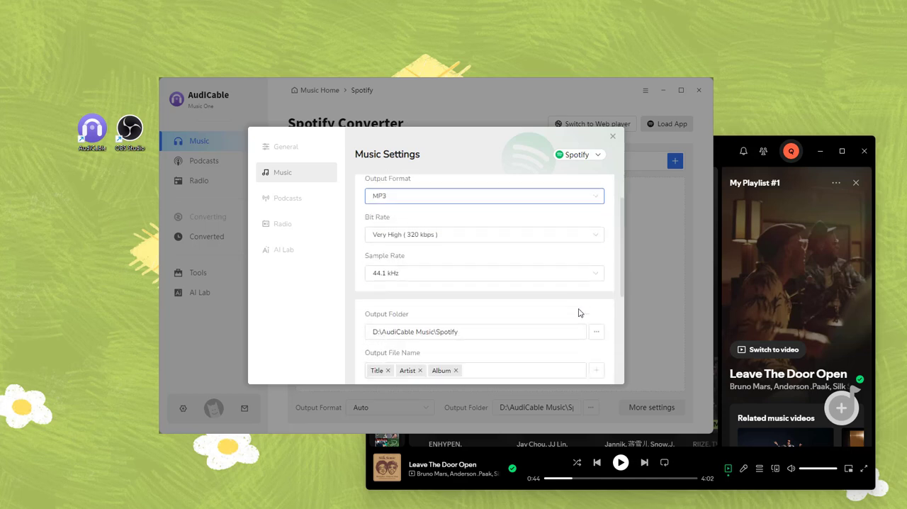
{"action": "scroll", "scroll_direction": "down", "scroll_amount": 3}
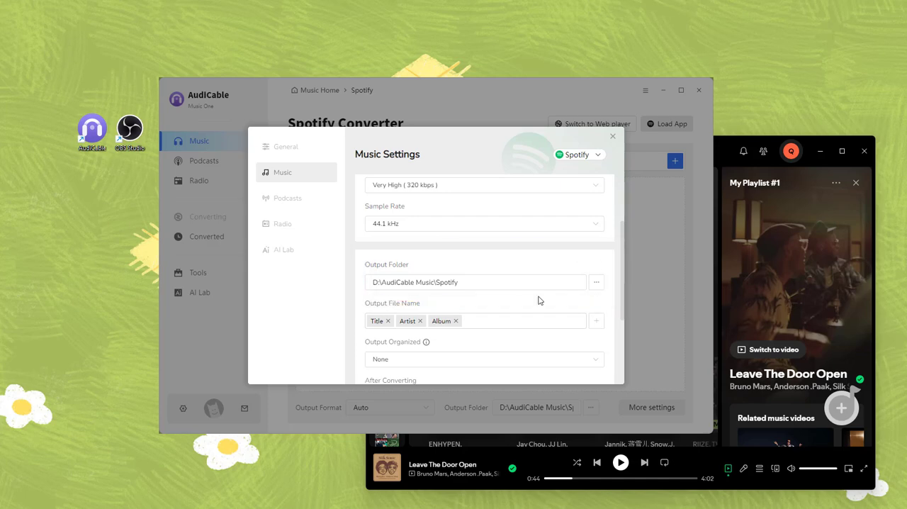
{"action": "left_click", "coordinate": [613, 136]}
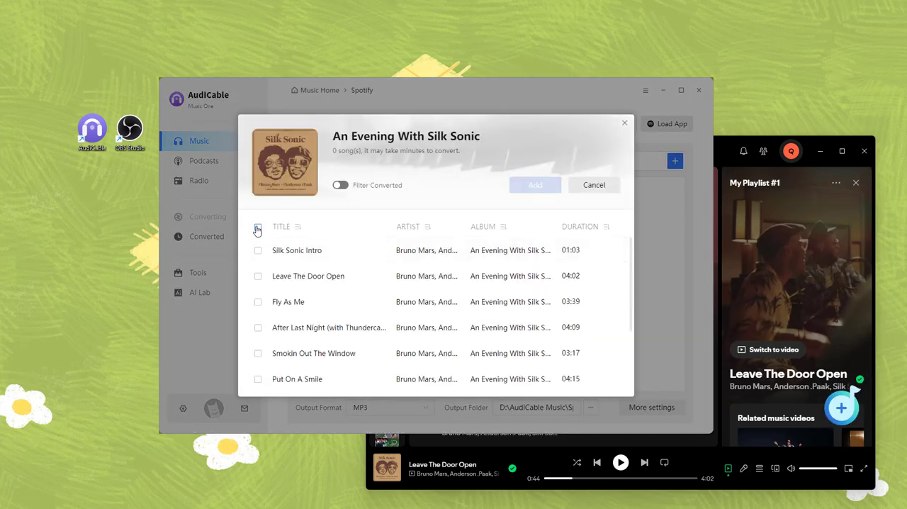
Step: Add and convert Silk Sonic Intro and Leave The Door Open, then view them in Converted
{"action": "left_click", "coordinate": [534, 185]}
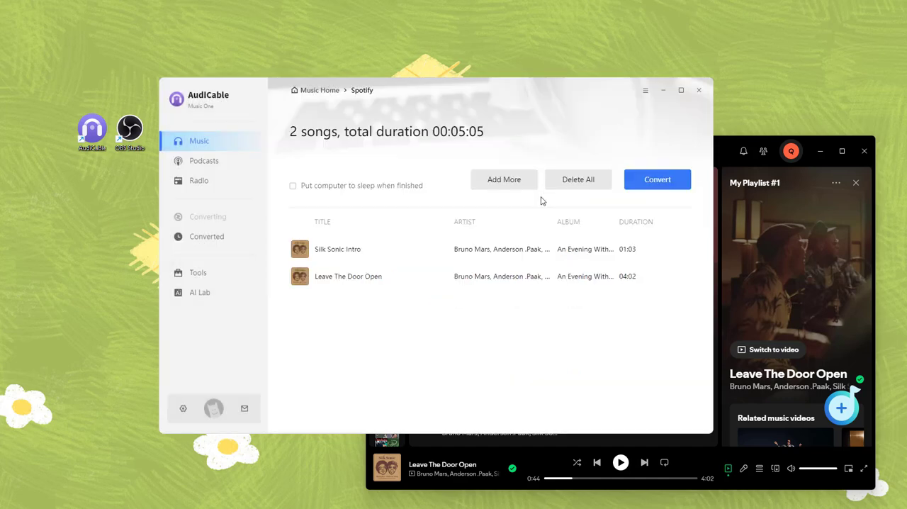
{"action": "left_click", "coordinate": [656, 178]}
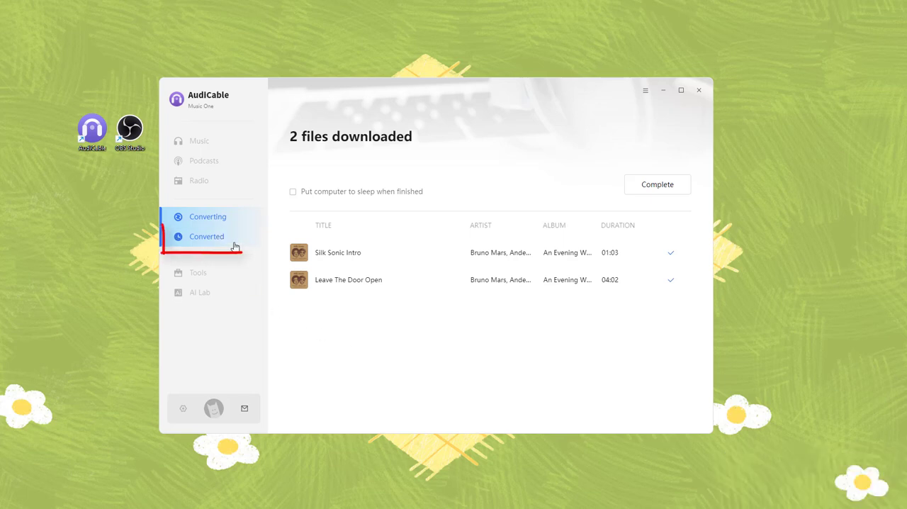
{"action": "left_click", "coordinate": [207, 235]}
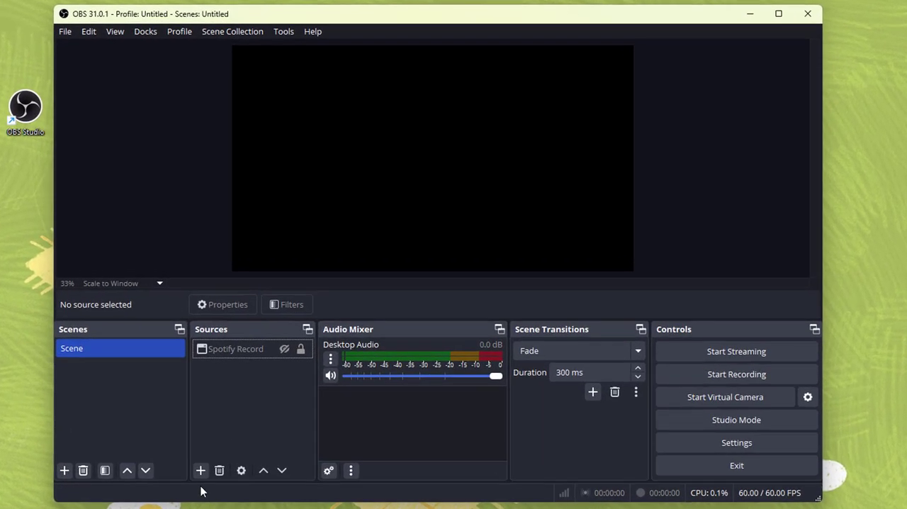
Step: Create a new Media Source named Spotify Audio
{"action": "left_click", "coordinate": [201, 470]}
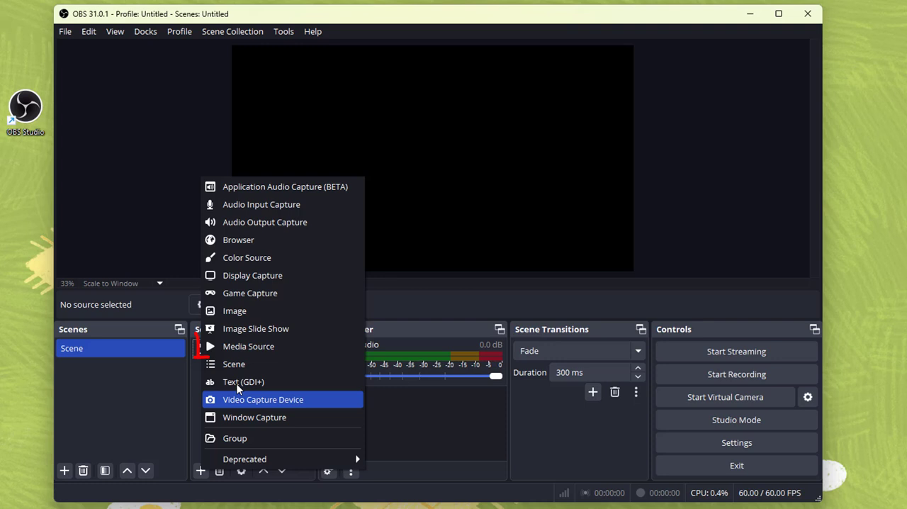
{"action": "left_click", "coordinate": [248, 346]}
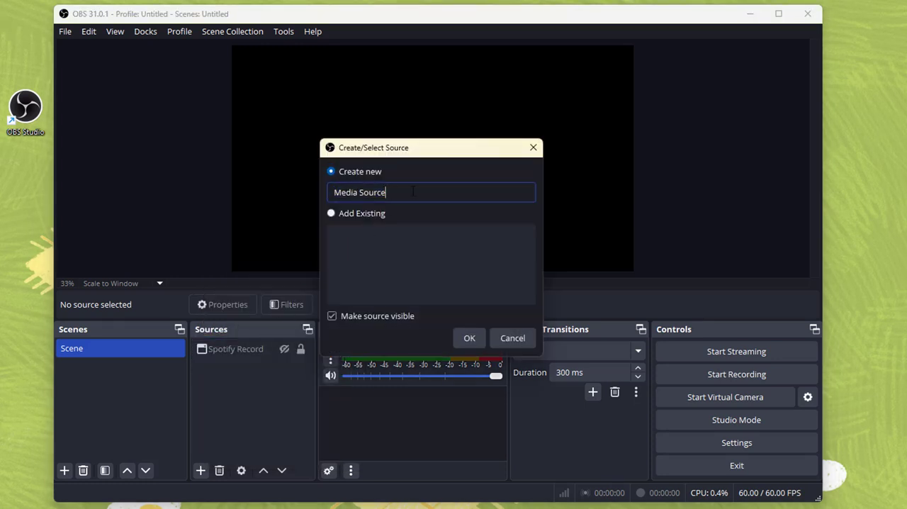
{"action": "type", "text": "Spotify Audio"}
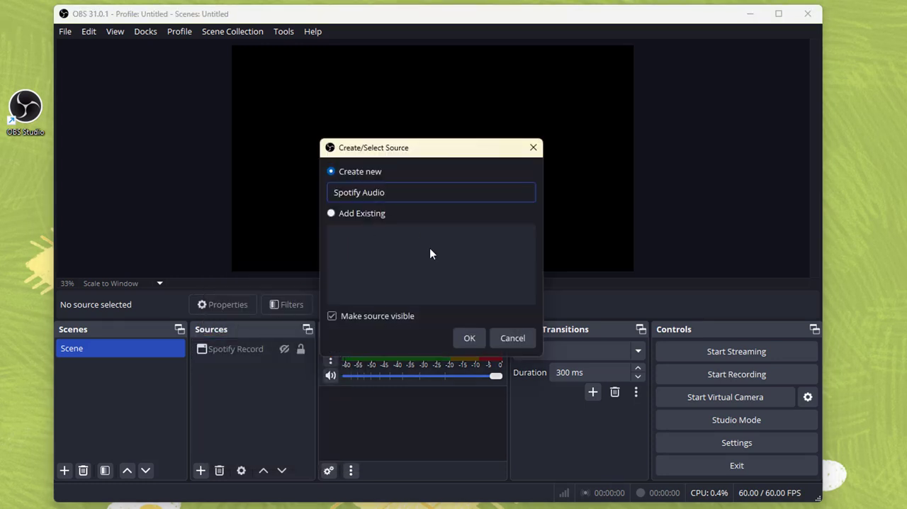
{"action": "left_click", "coordinate": [469, 338]}
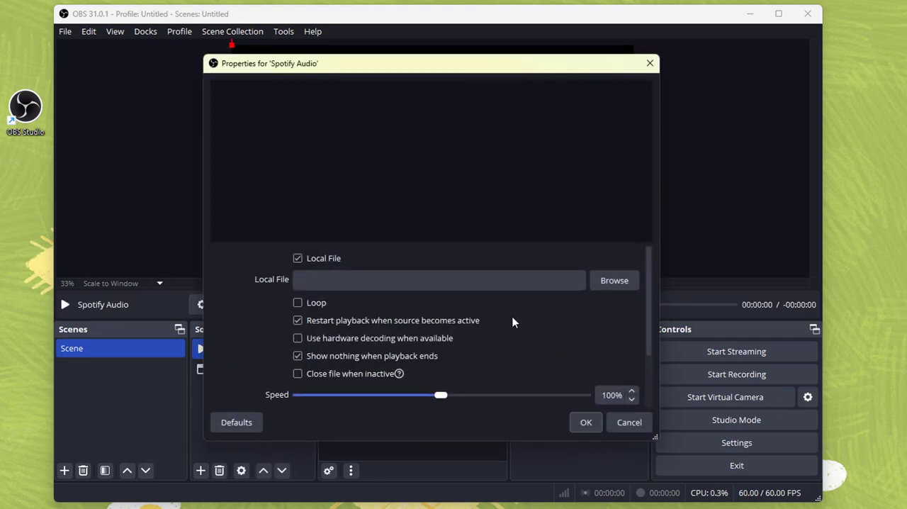
Step: Point Spotify Audio at the Leave The Door Open MP3 so it plays on the canvas
{"action": "left_click", "coordinate": [614, 280]}
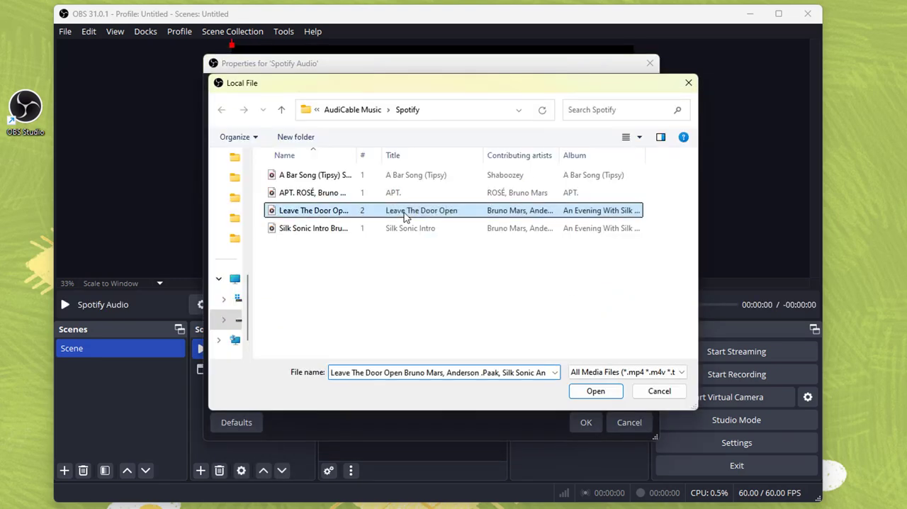
{"action": "left_click", "coordinate": [595, 391]}
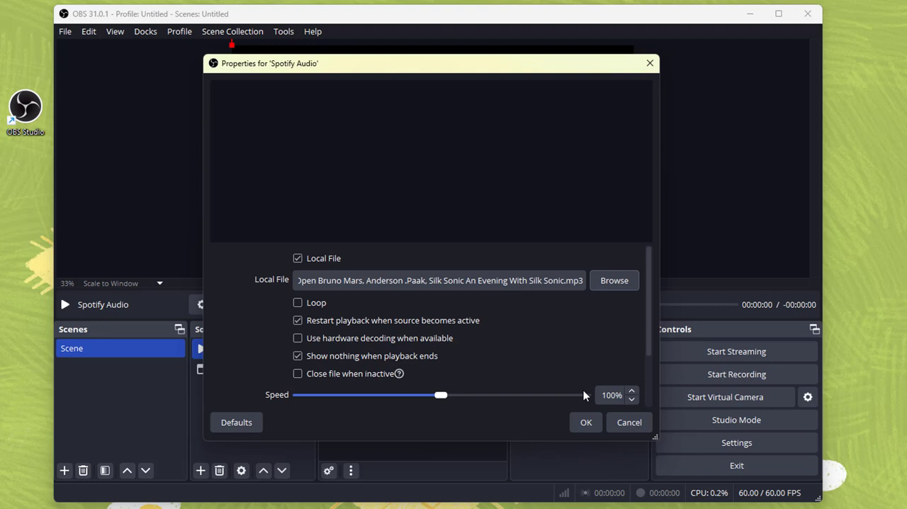
{"action": "left_click", "coordinate": [586, 423]}
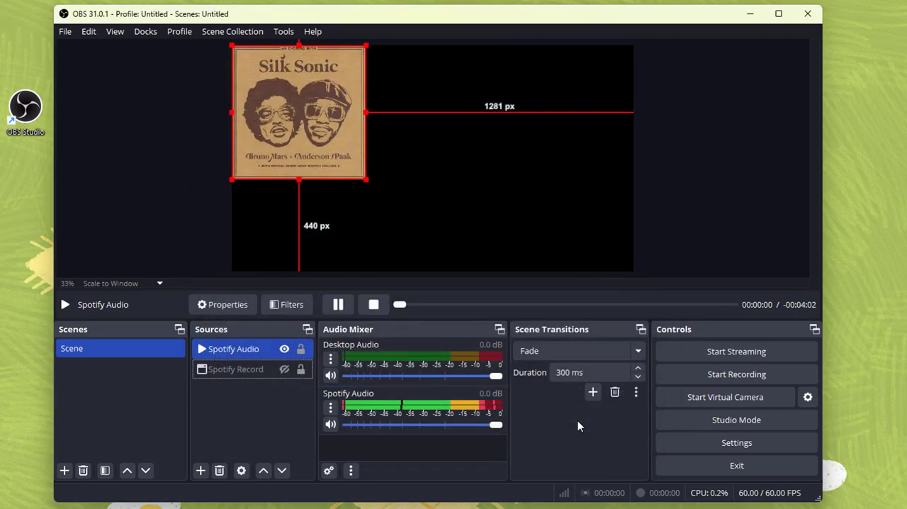